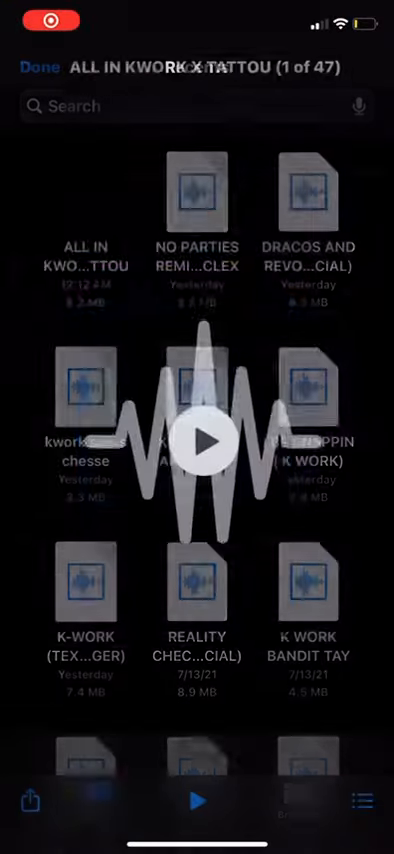
# Step: Play 'ALL IN KWORK X TATTOU' in the full-screen preview and close the Low Battery alert
pyautogui.click(197, 441)
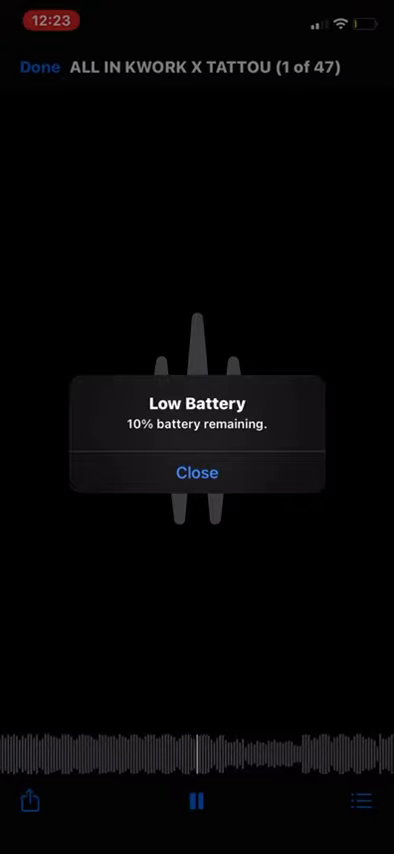
pyautogui.click(197, 472)
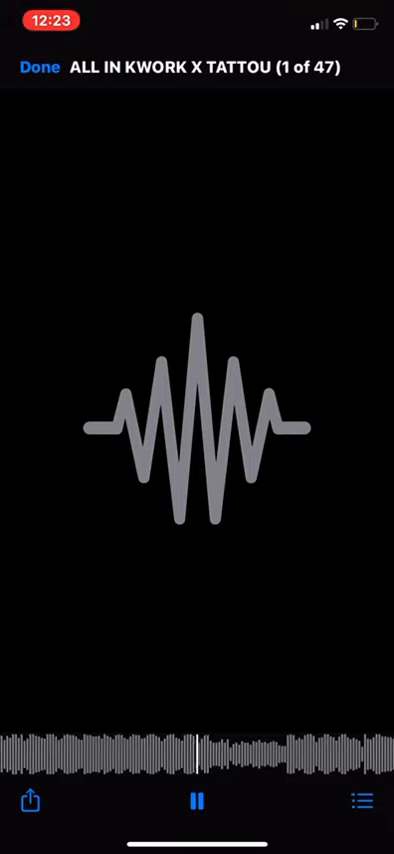